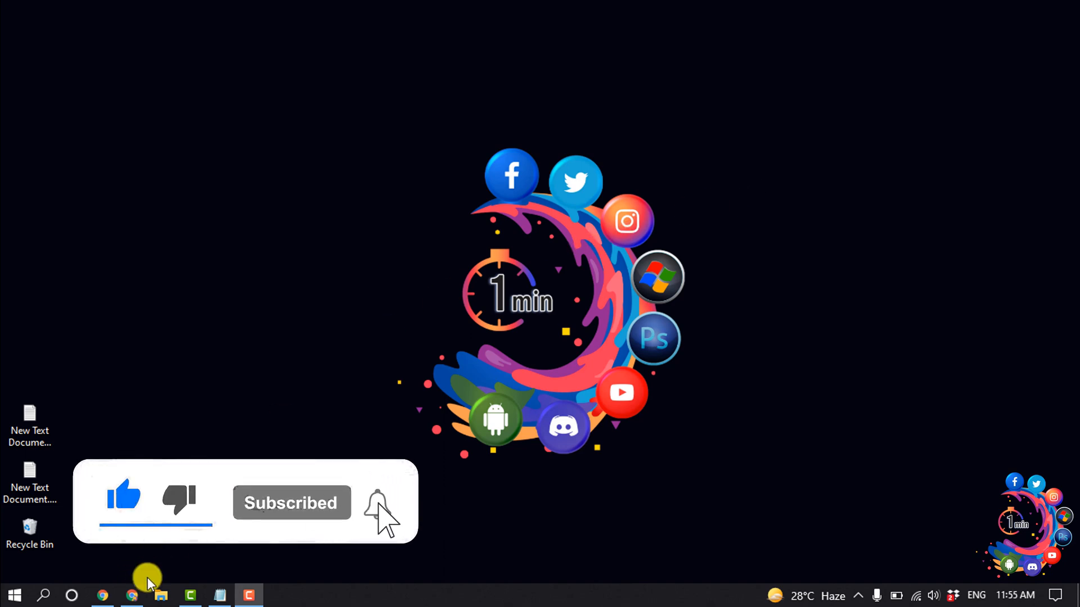
Launch Chrome and run a Google search for 'nymeria'.
{"action": "left_click", "coordinate": [130, 595]}
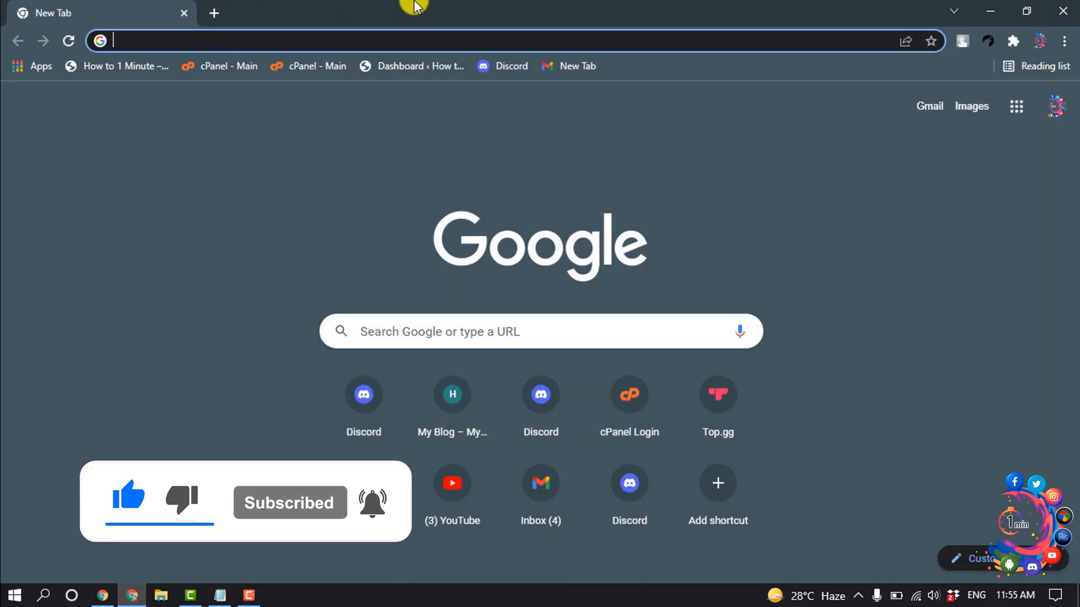
{"action": "type", "text": "netflix.com"}
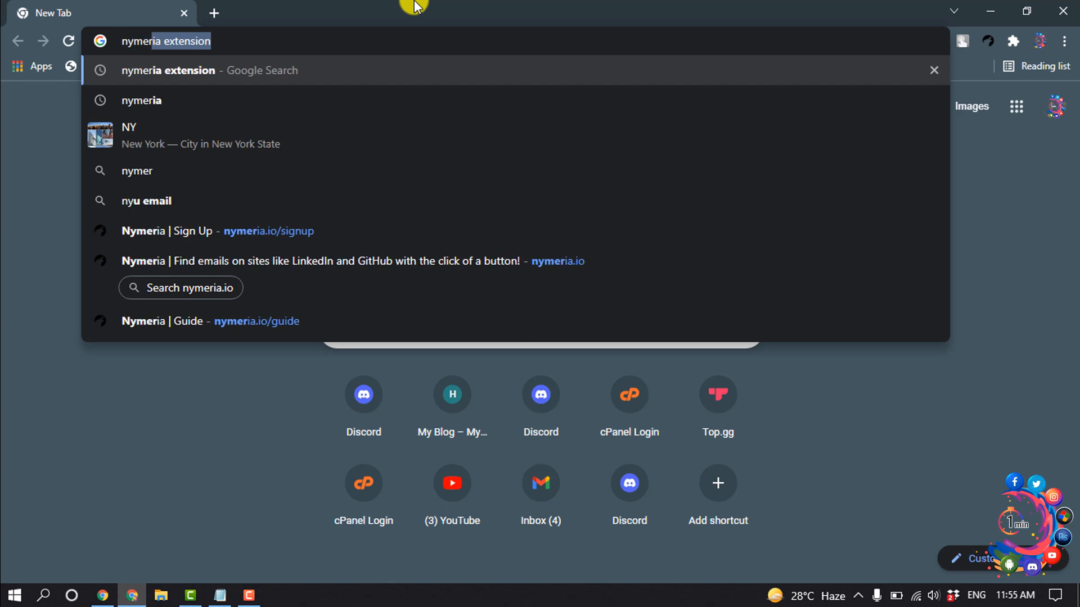
{"action": "key", "text": "Backspace"}
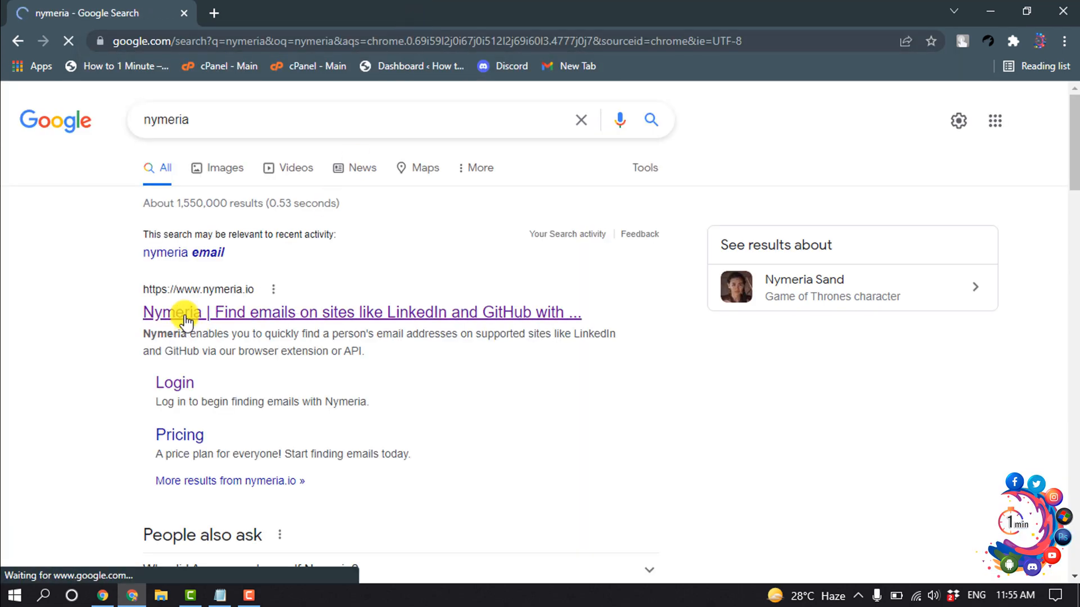
Open the nymeria.io homepage from the top search result.
{"action": "left_click", "coordinate": [190, 312]}
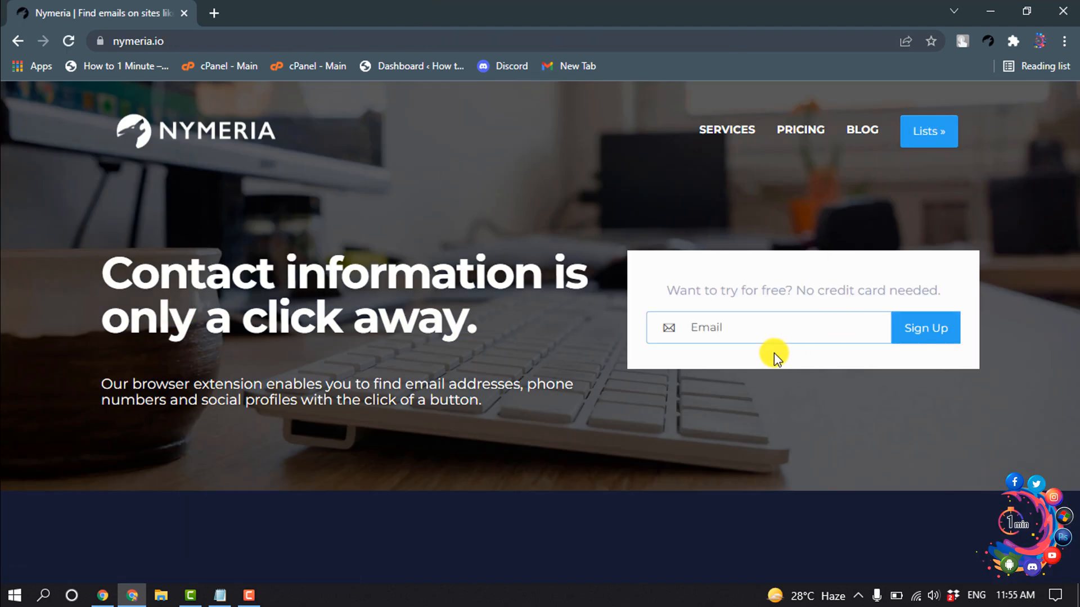
{"action": "left_click", "coordinate": [767, 327]}
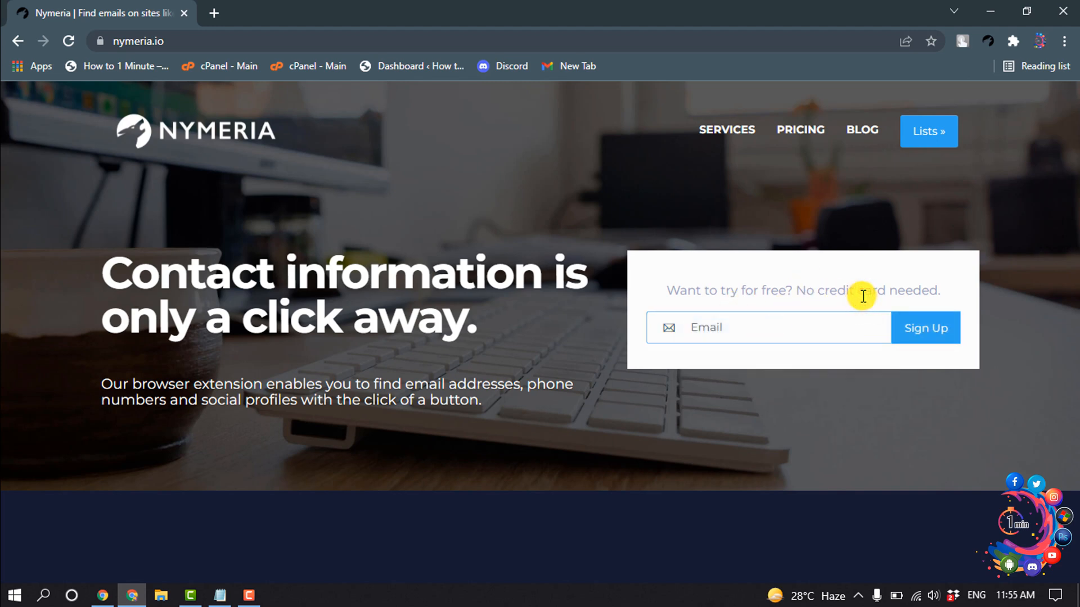
{"action": "mouse_move", "coordinate": [865, 276]}
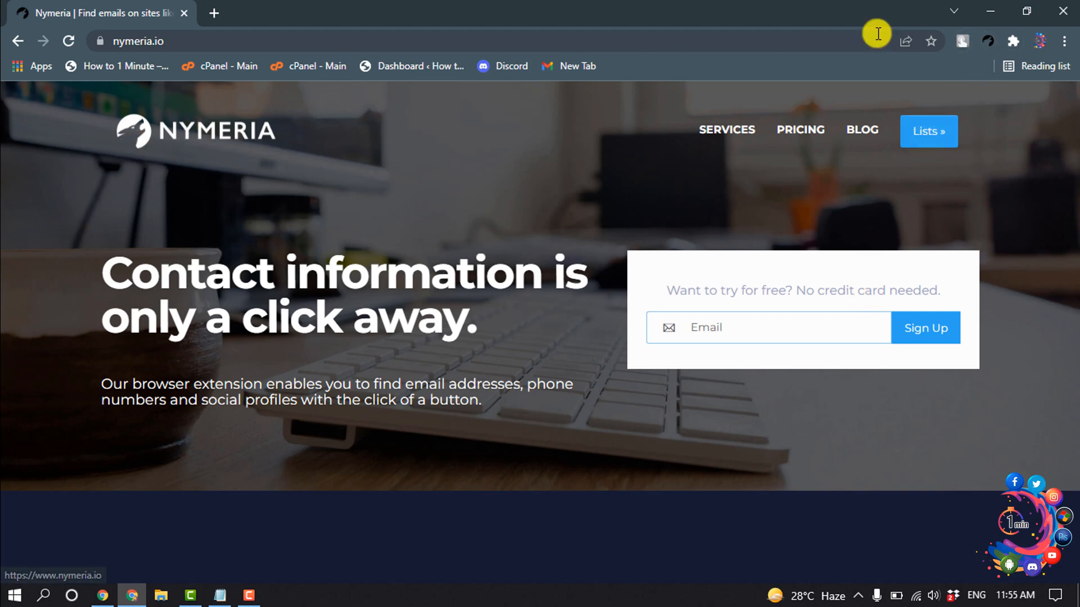
In a new tab, search 'nymeria extension' and open its Chrome Web Store listing.
{"action": "left_click", "coordinate": [214, 12]}
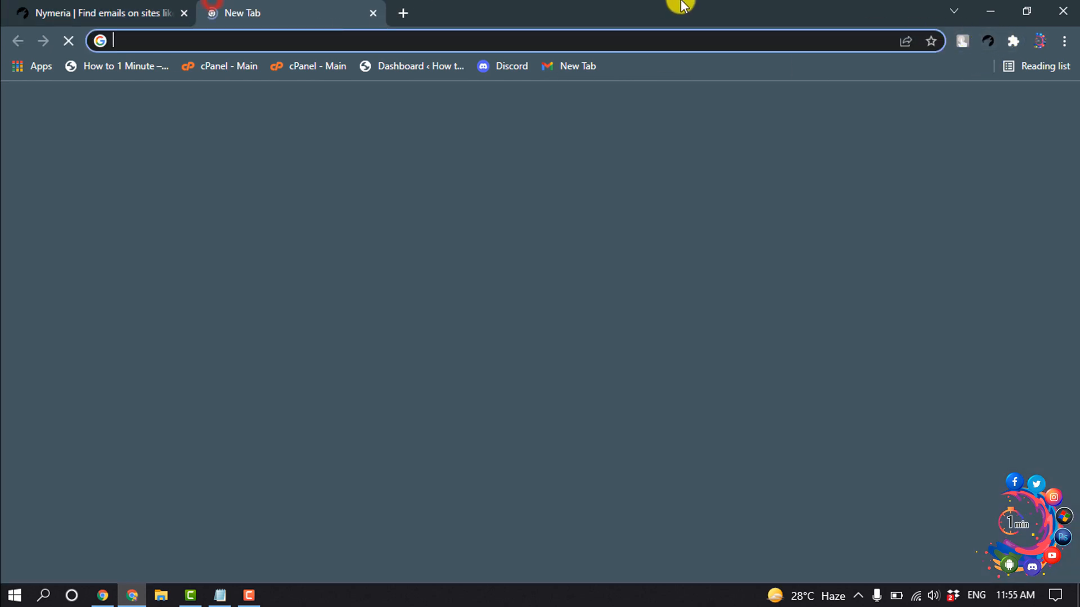
{"action": "type", "text": "nymeria"}
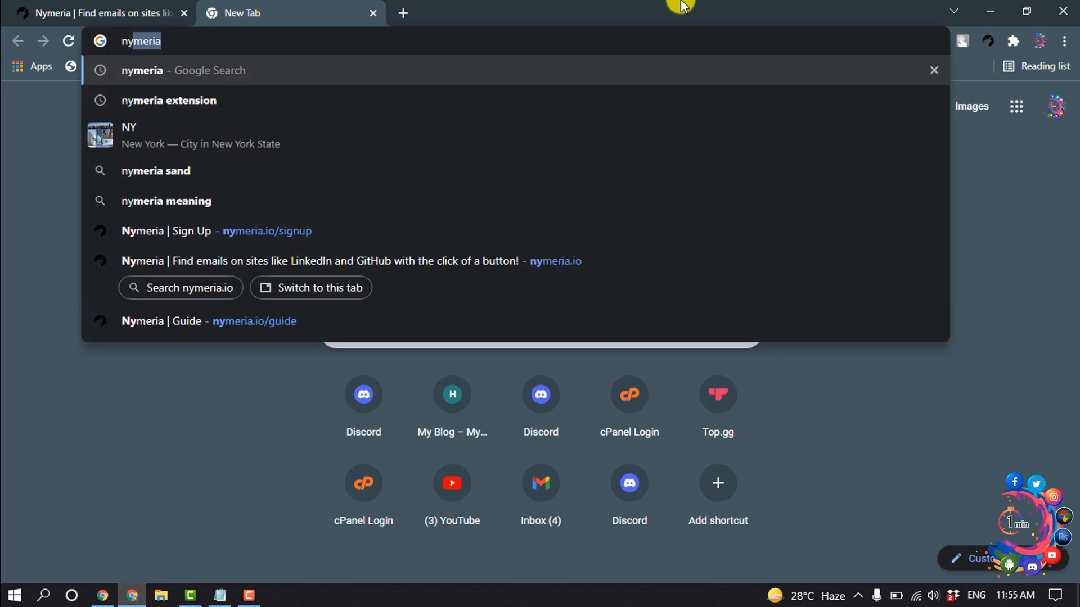
{"action": "left_click", "coordinate": [169, 101]}
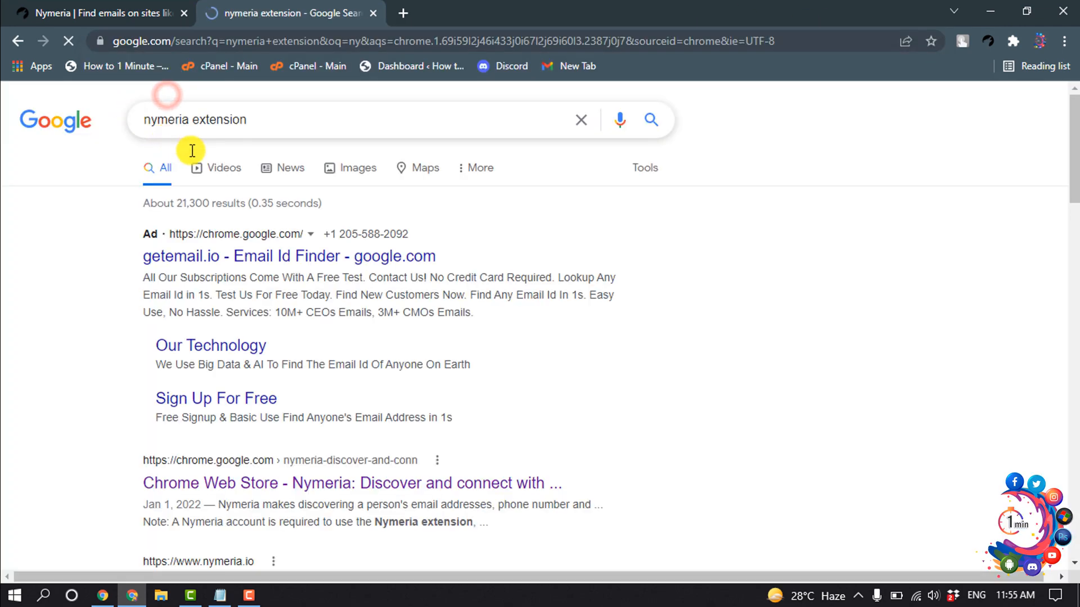
{"action": "left_click", "coordinate": [351, 482]}
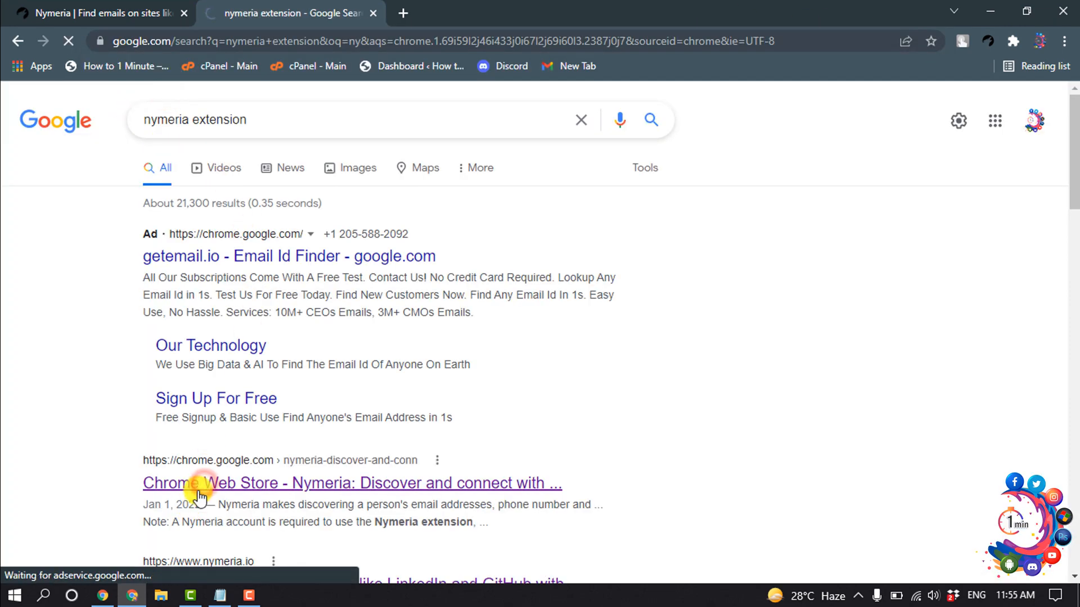
{"action": "left_click", "coordinate": [351, 482]}
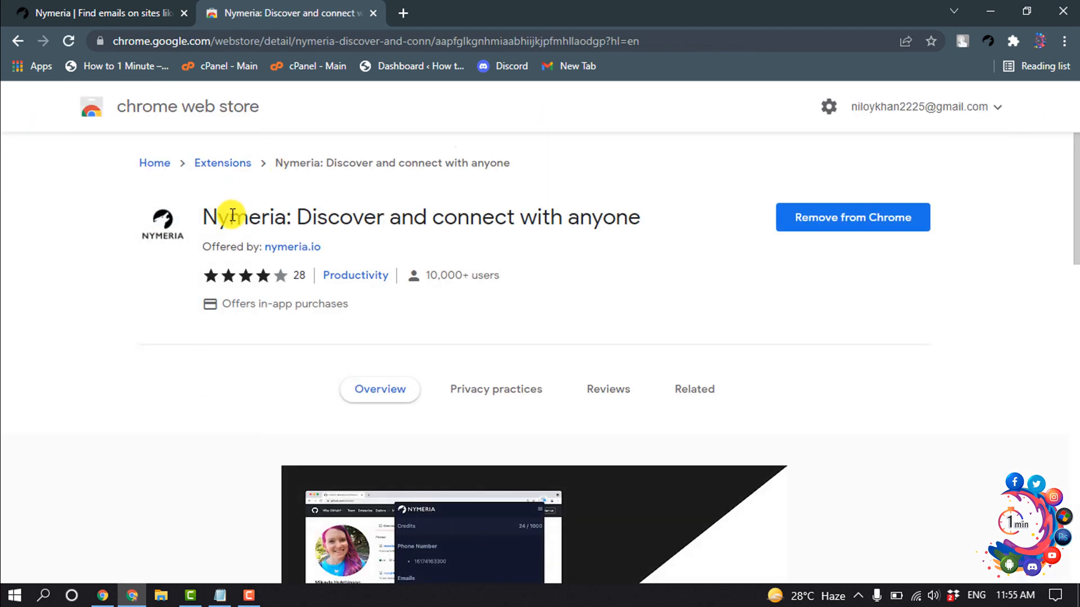
{"action": "mouse_move", "coordinate": [450, 223]}
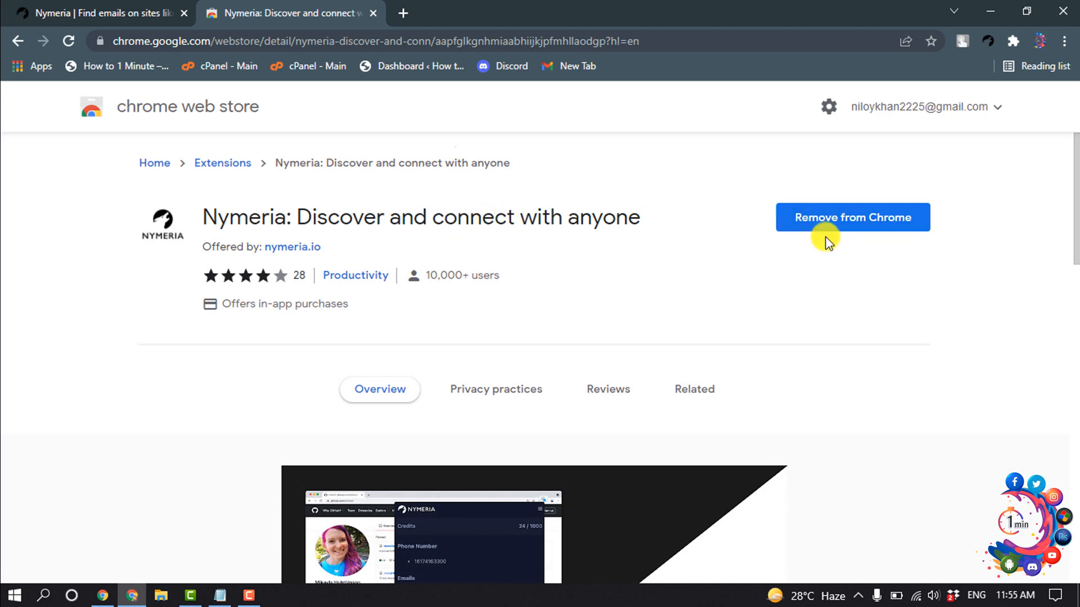
{"action": "mouse_move", "coordinate": [470, 15]}
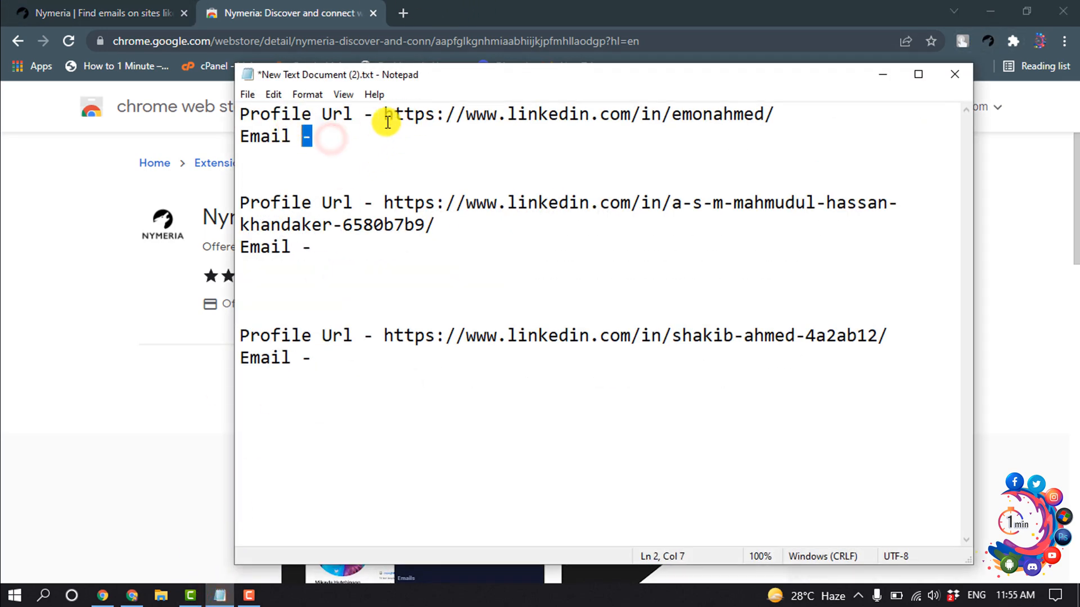
Select and copy the first LinkedIn profile URL from the Notepad list.
{"action": "left_click_drag", "start_coordinate": [384, 114], "coordinate": [771, 113]}
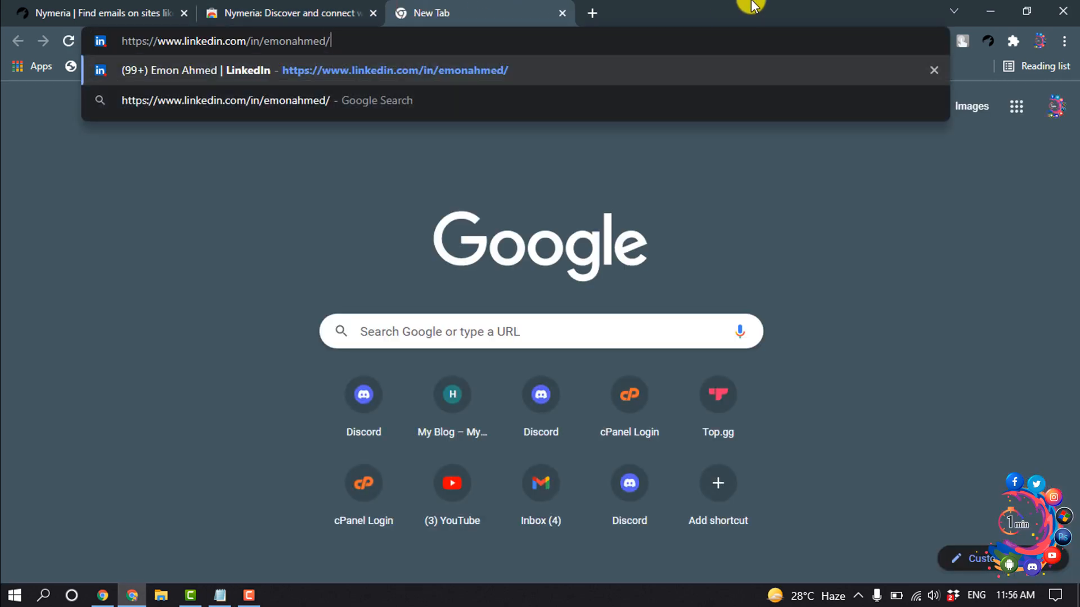
{"action": "key", "text": "Enter"}
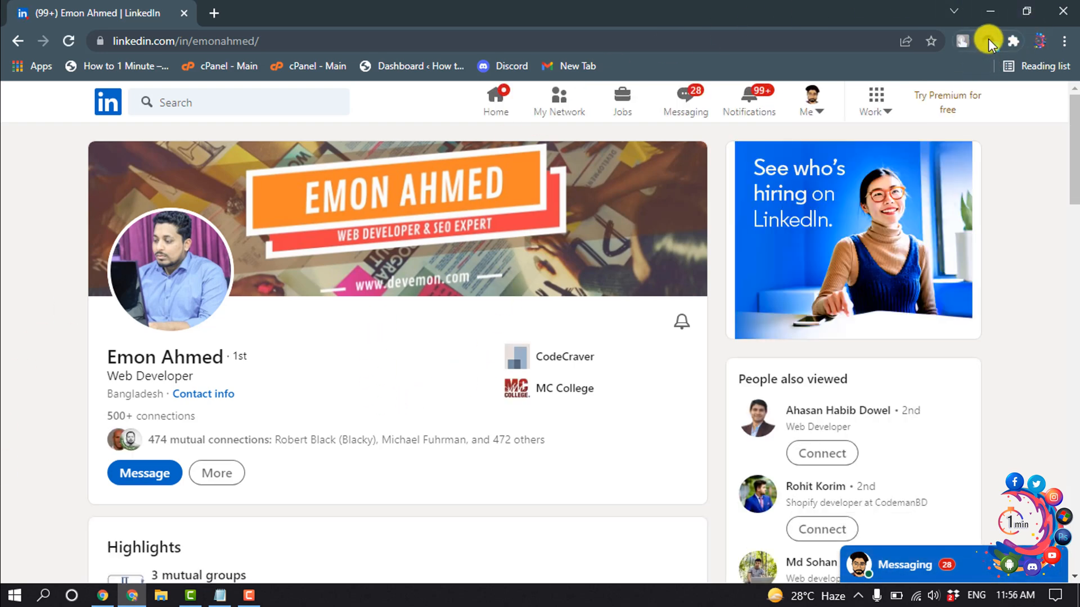
{"action": "left_click", "coordinate": [986, 41]}
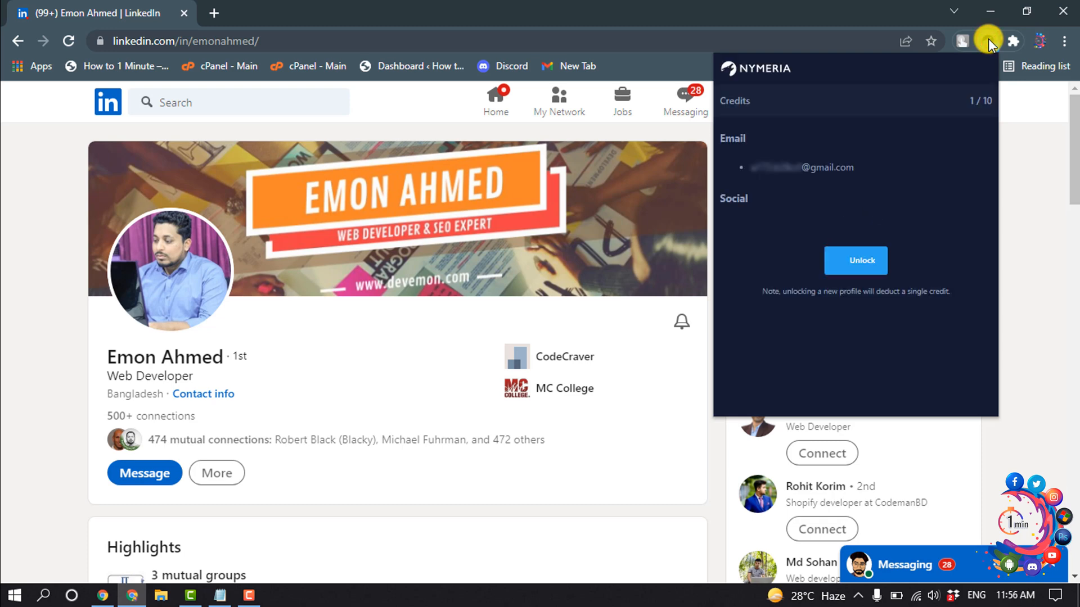
{"action": "left_click", "coordinate": [855, 260]}
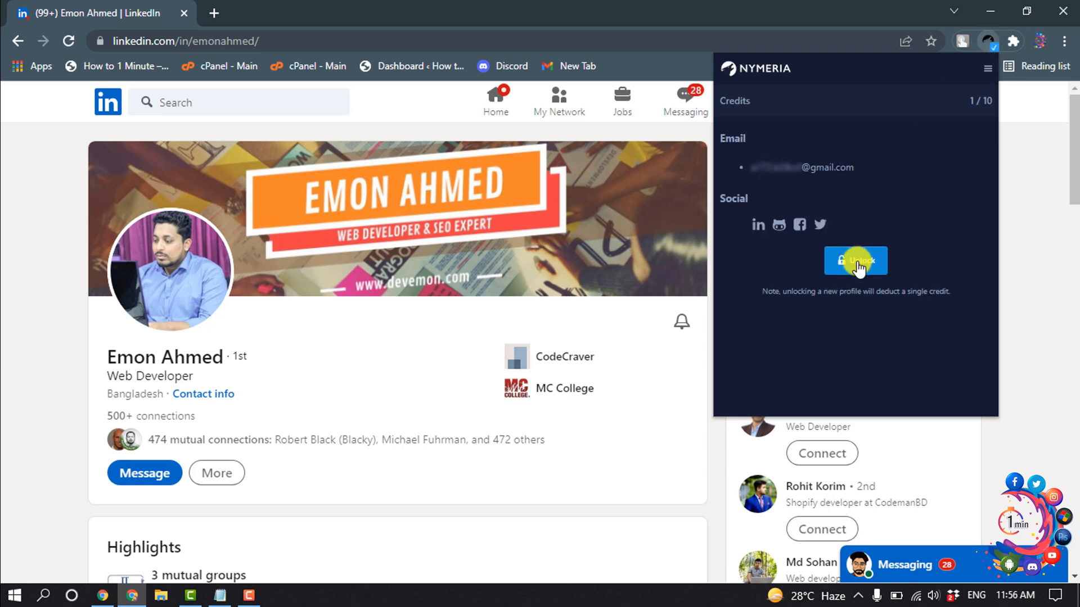
{"action": "left_click", "coordinate": [855, 261]}
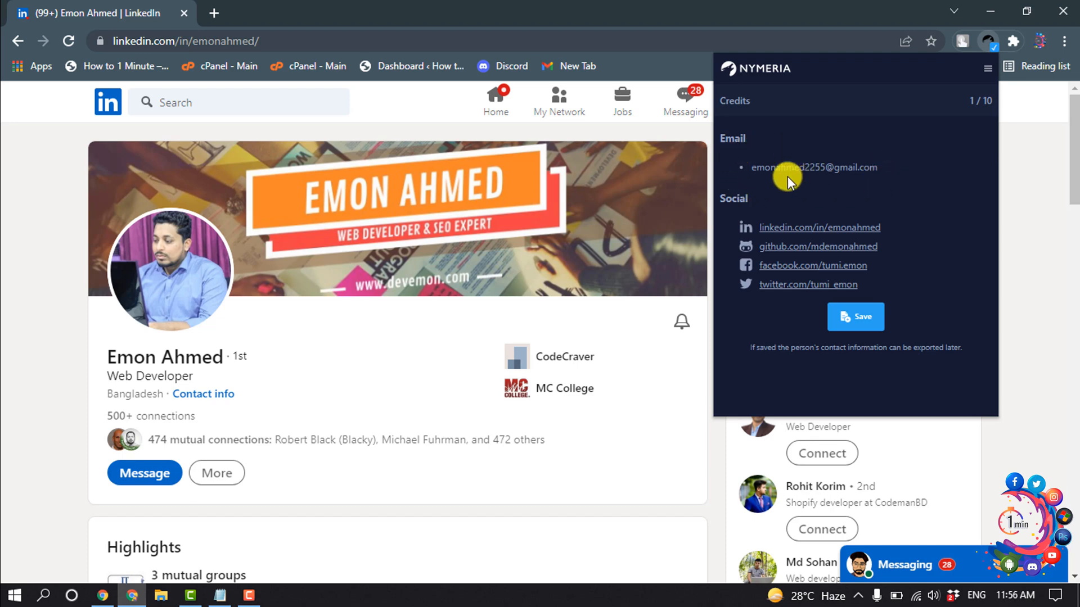
{"action": "mouse_move", "coordinate": [813, 168]}
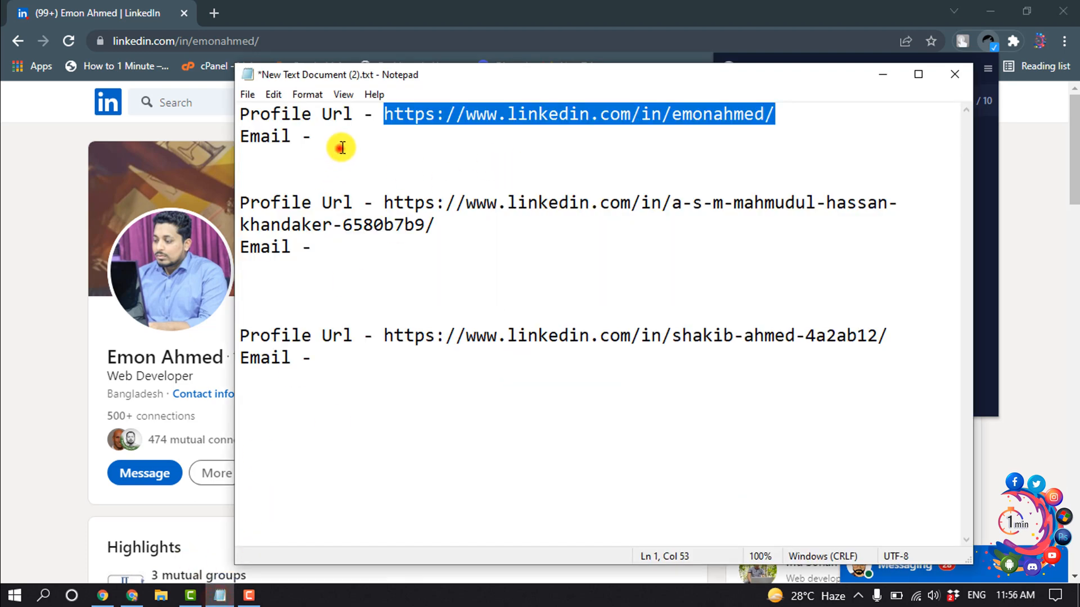
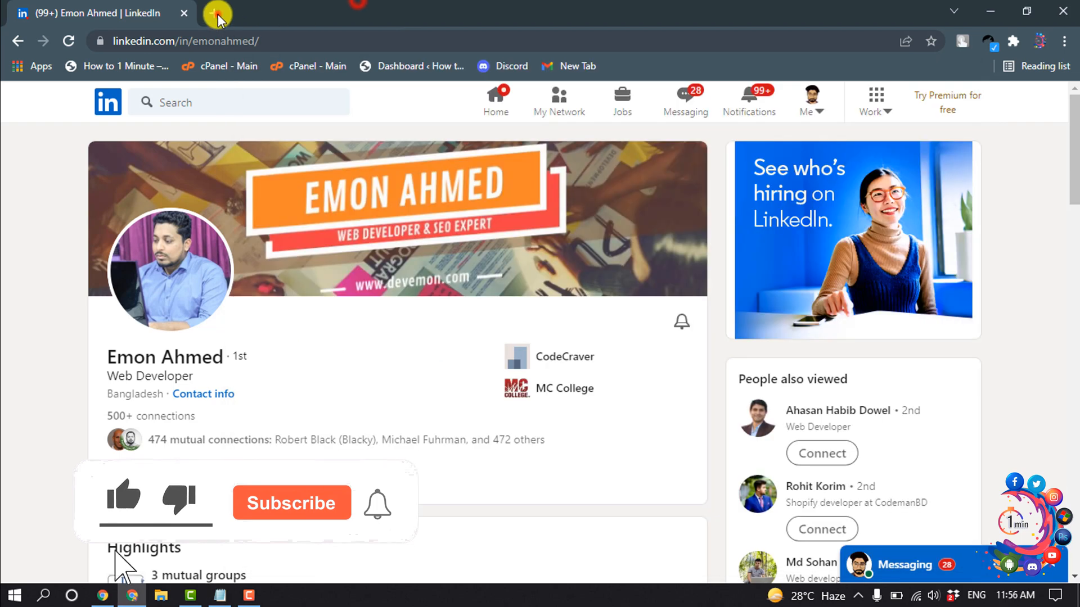
{"action": "left_click", "coordinate": [217, 13]}
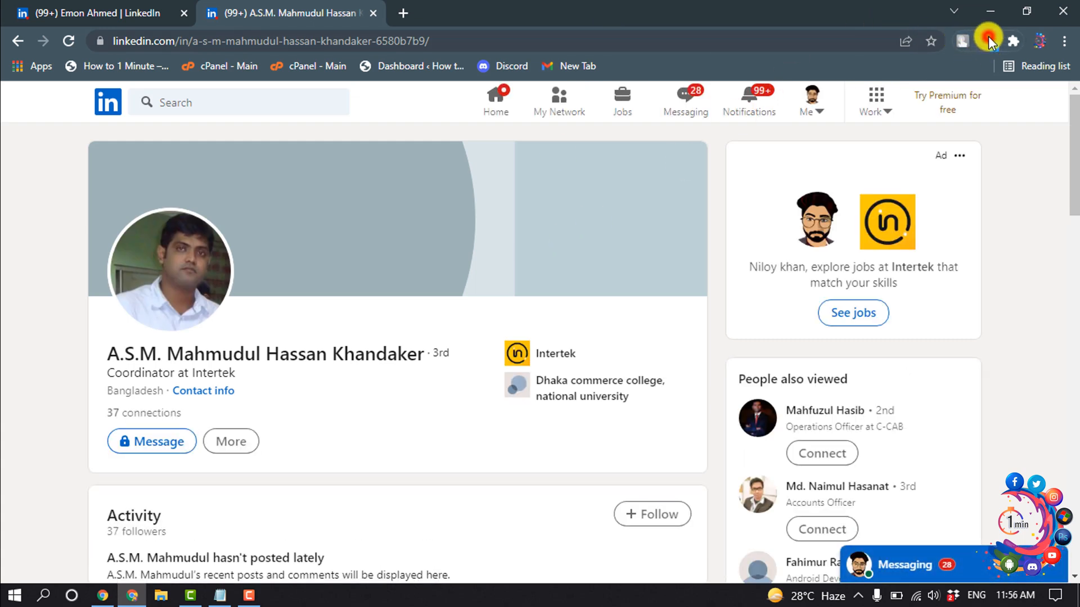
{"action": "left_click", "coordinate": [986, 41]}
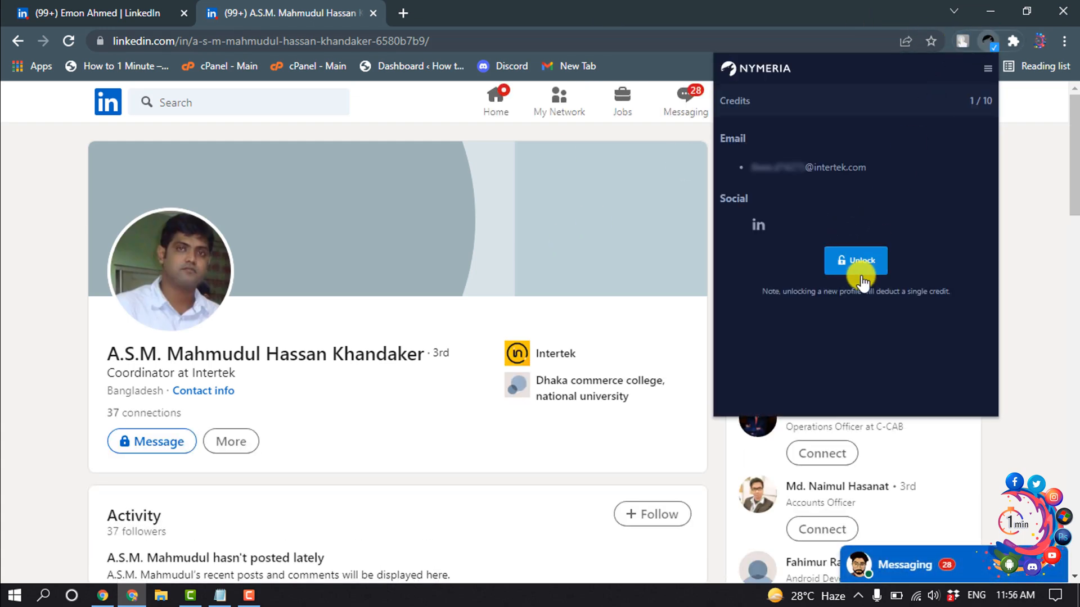
{"action": "left_click", "coordinate": [856, 260]}
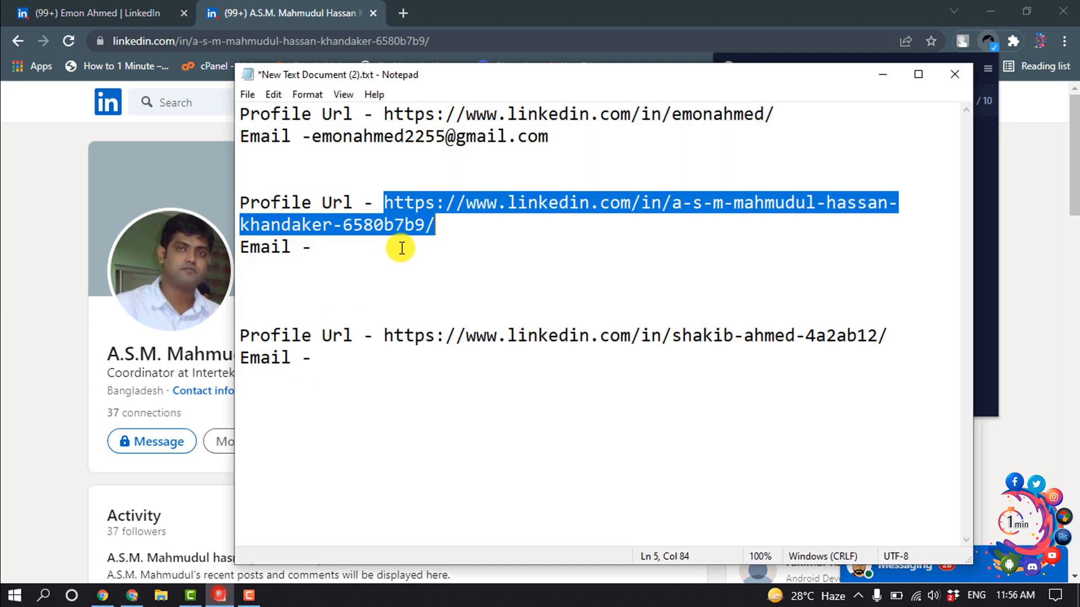
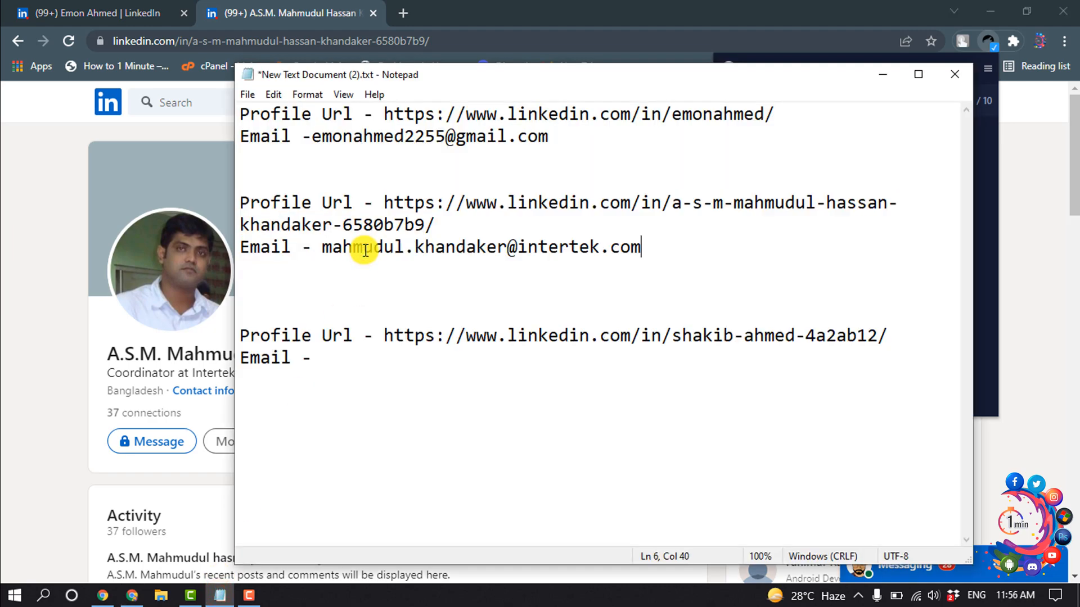